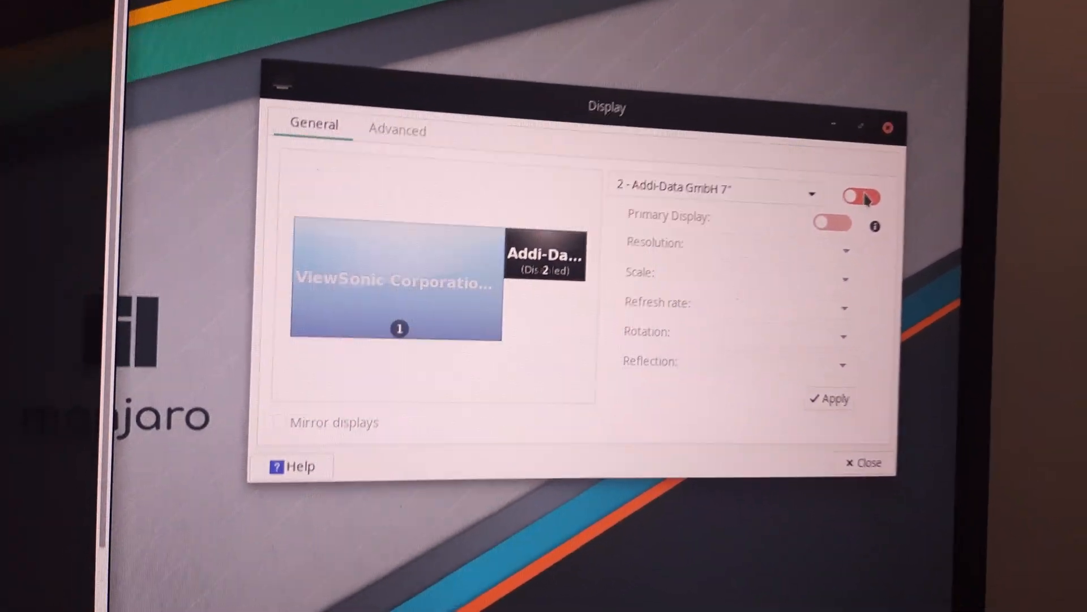
# Step: Turn on the Addi-Data 7-inch display at 800x480 with inverted rotation
pyautogui.click(829, 398)
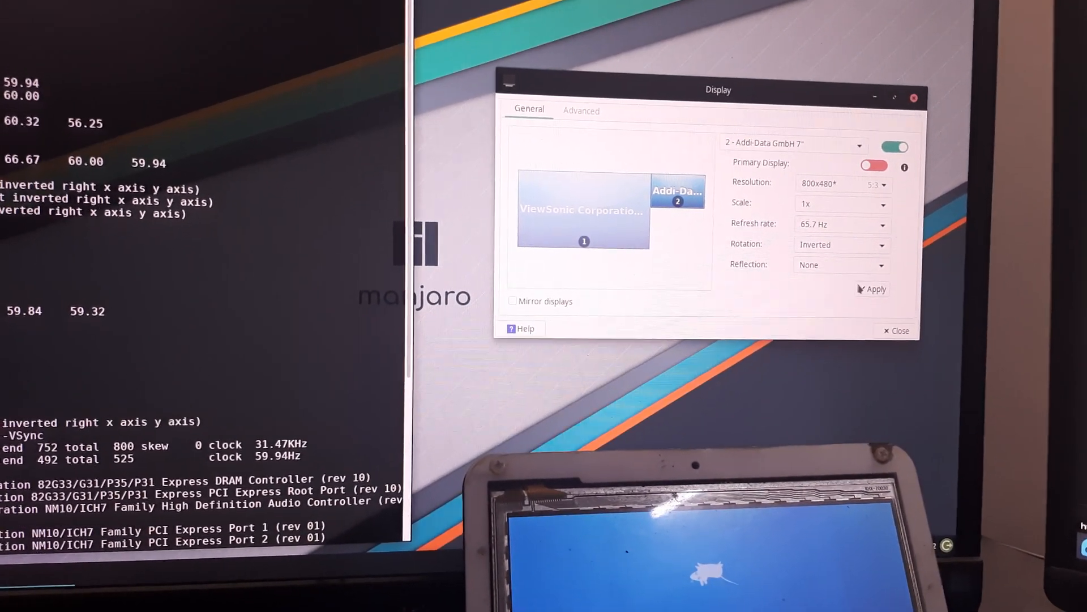
# Step: Apply the inverted 800x480 Addi-Data display configuration
pyautogui.click(877, 288)
pyautogui.write('lspci')
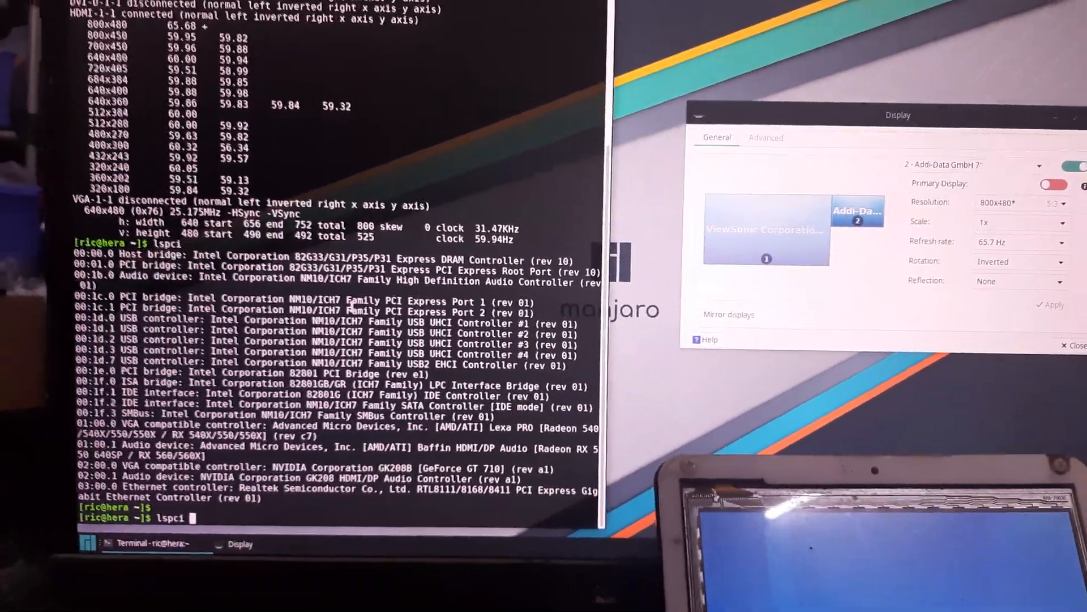
# Step: Enter the glxgears command in the terminal
pyautogui.write('glxgears')
pyautogui.write('glmark2 --annotate')
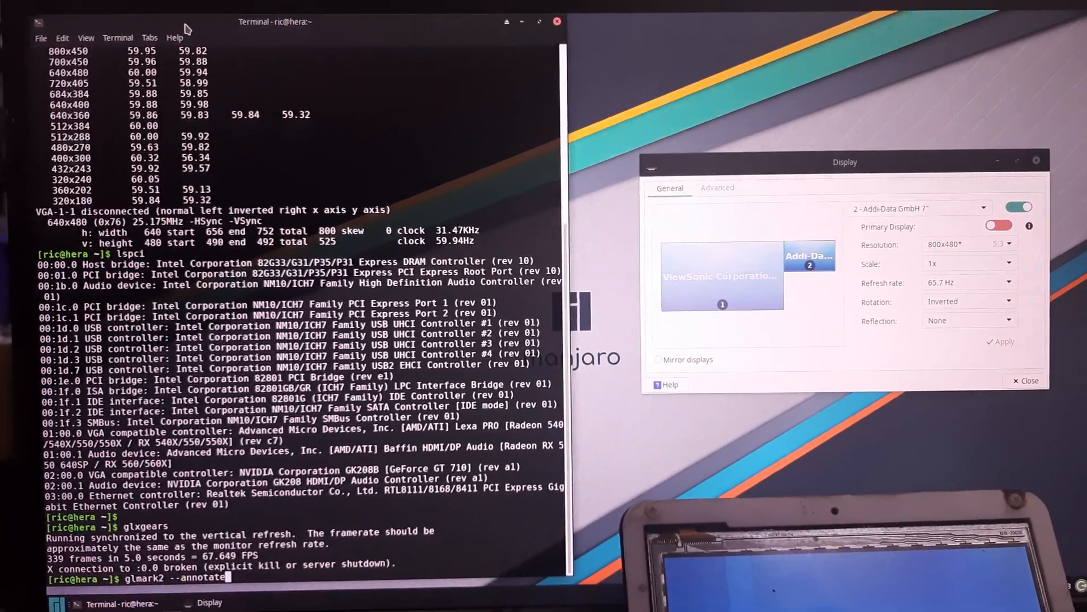
# Step: Run the command, leaving a terminal on the 7-inch panel with glmark2 --annotate typed
pyautogui.press('Return')
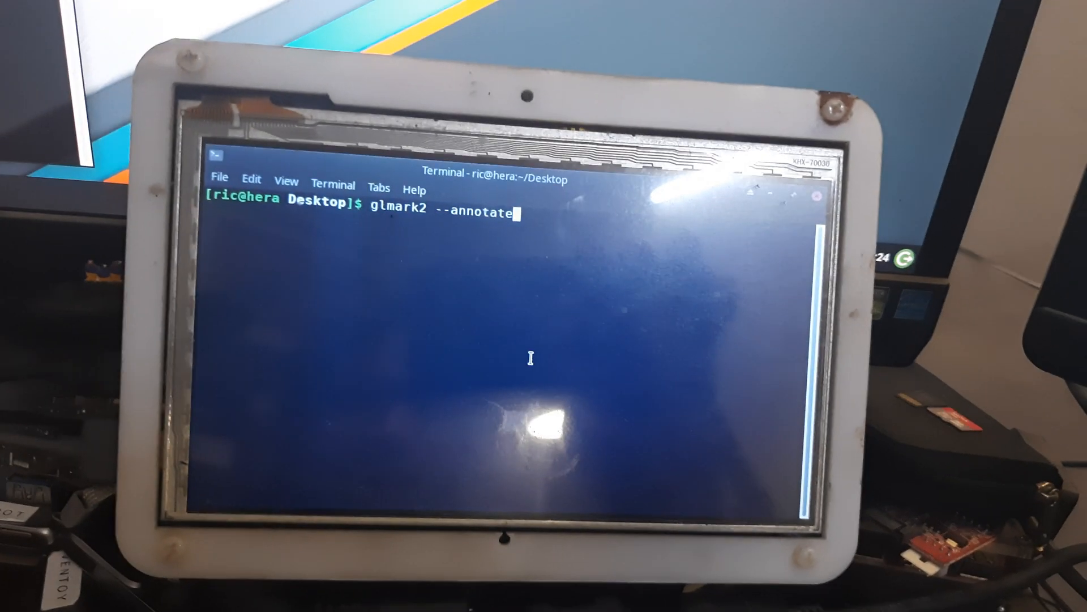
# Step: Launch glmark2 --annotate so the horse benchmark renders on the 7-inch panel
pyautogui.press('Return')
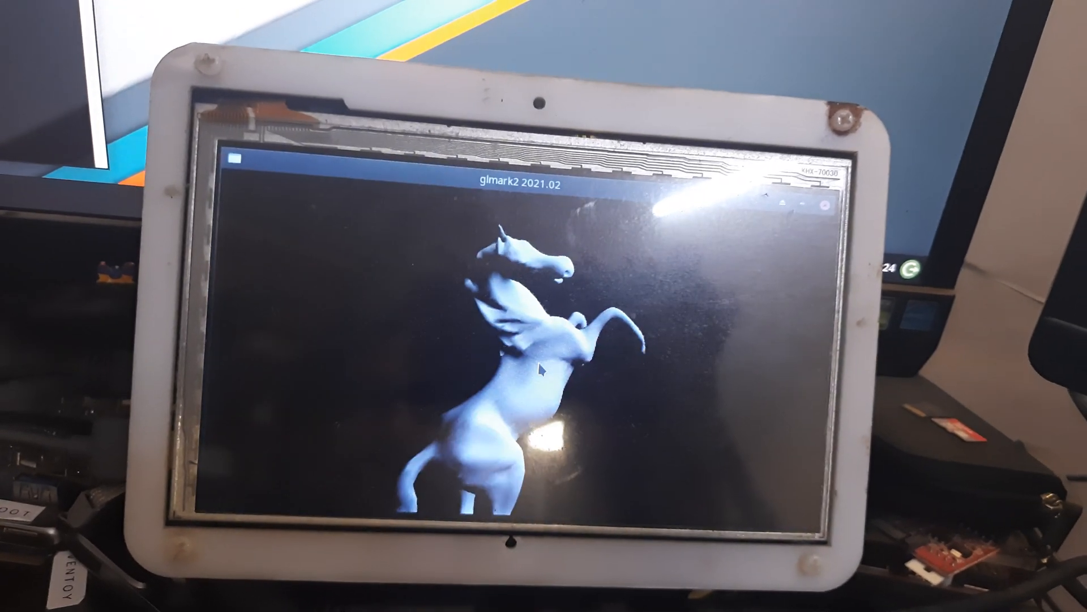